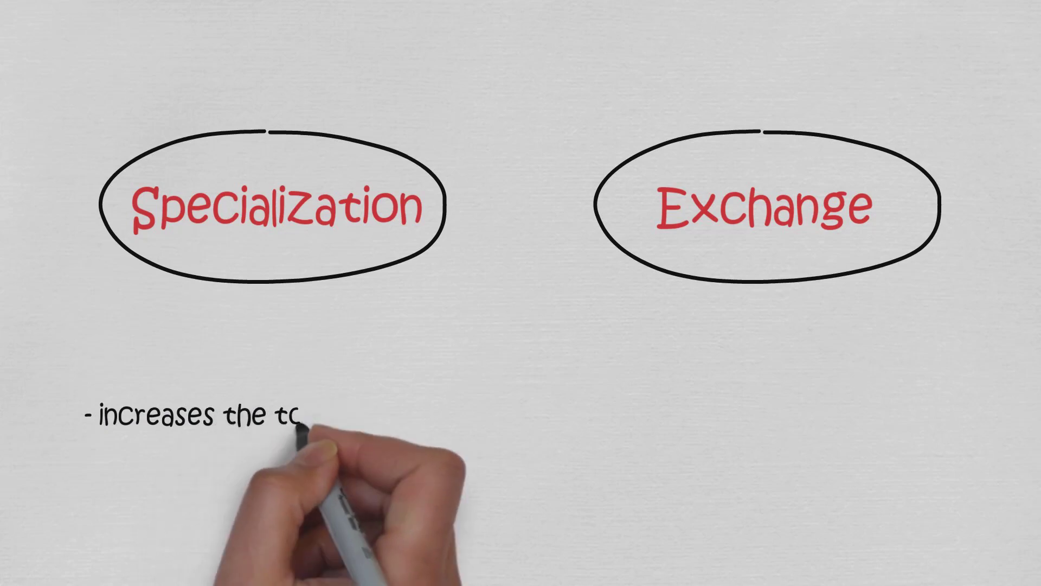
text(total output)
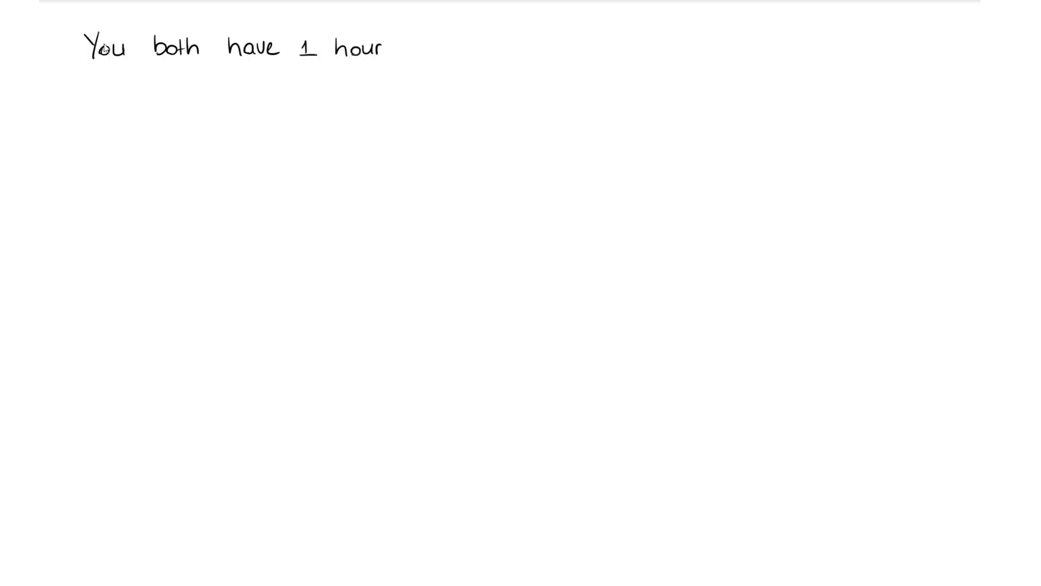
text((60 mins) of spare time)
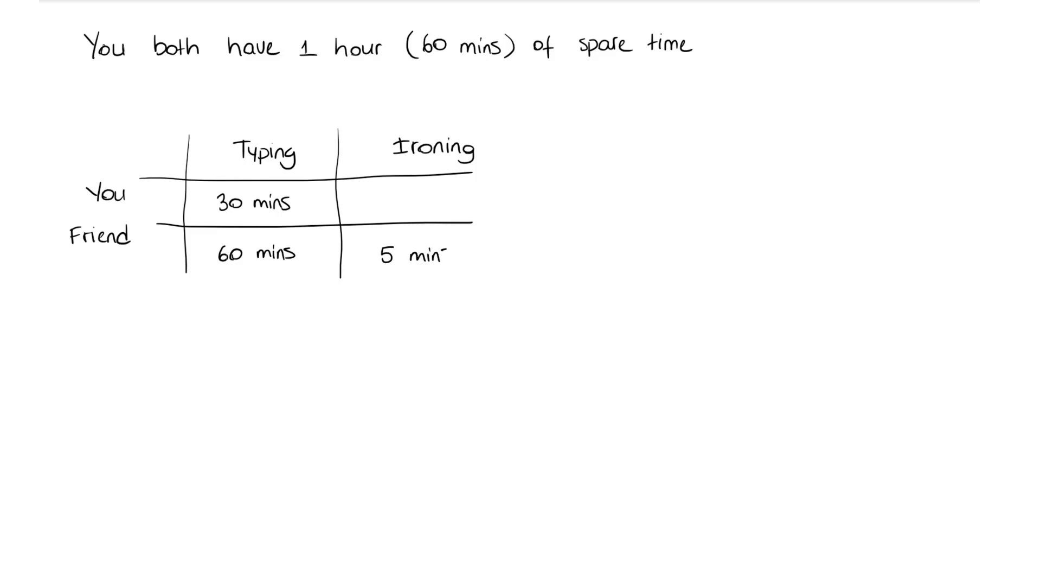
text(10 mins)
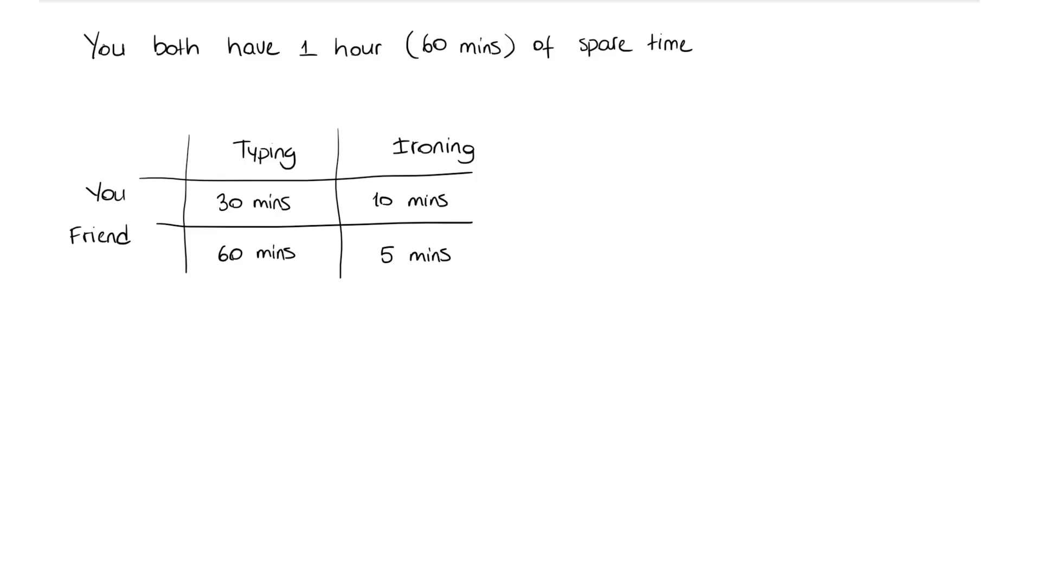
scroll(down, 3)
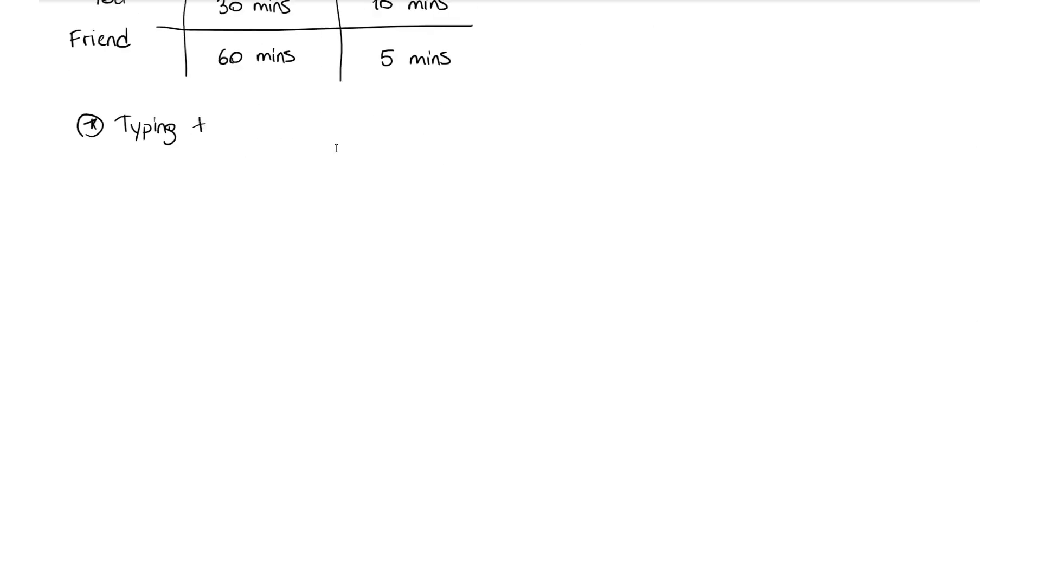
text(takes a priority because it is a homework)
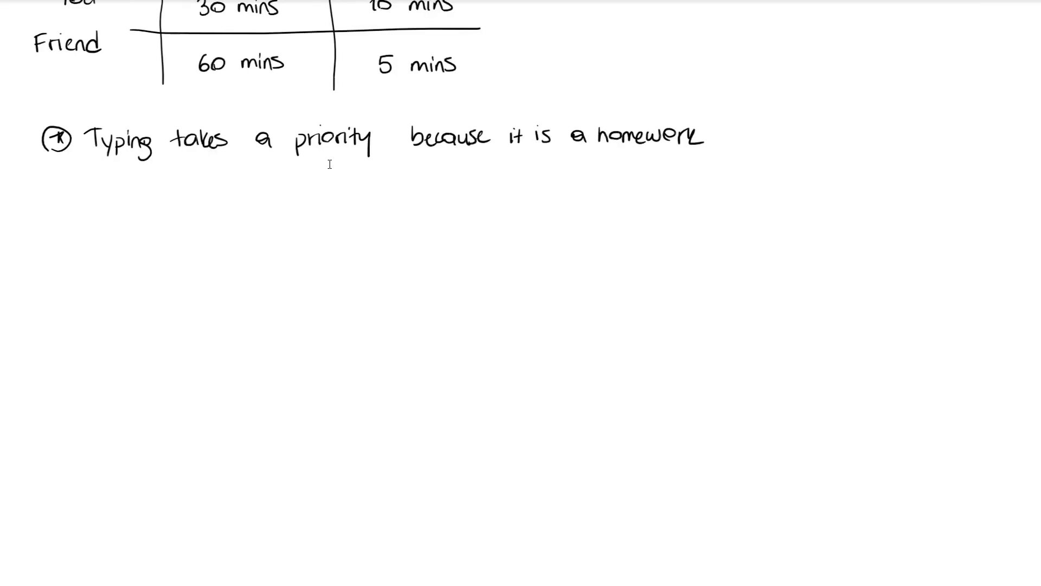
text(Each one on his ow)
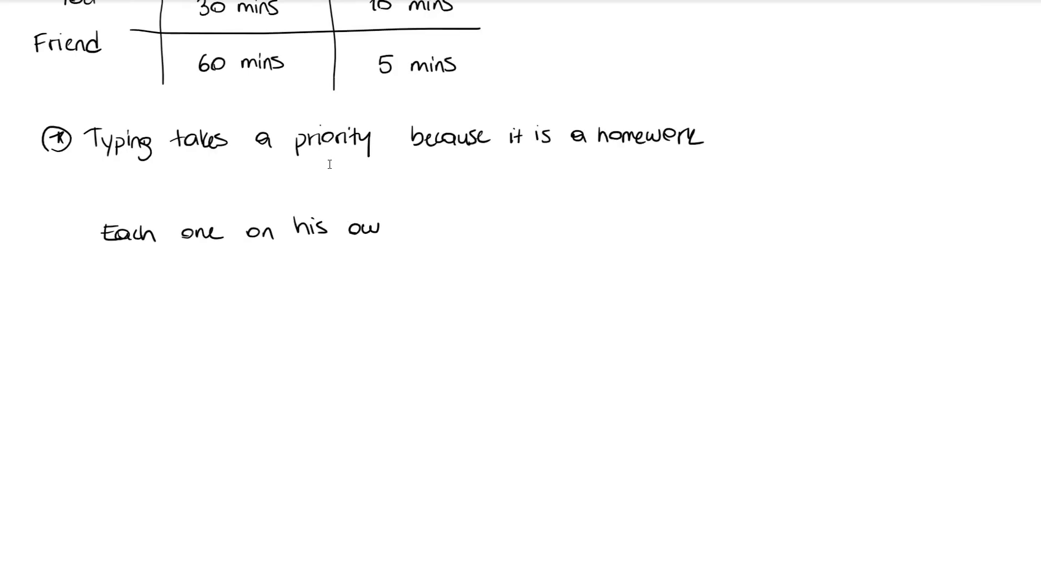
text(Specialization)
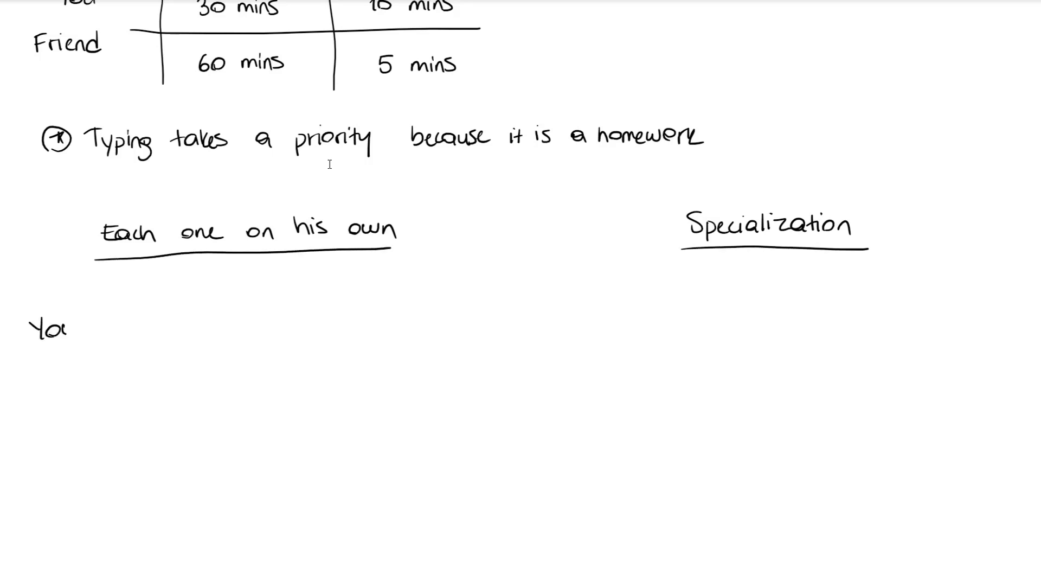
text(Friend)
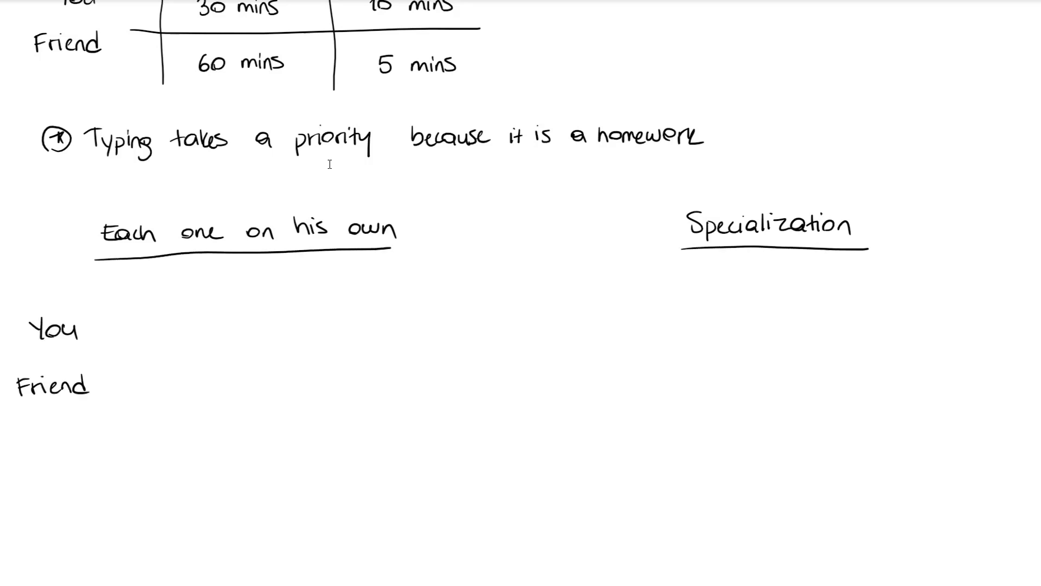
text(1 HW + 3 shirts)
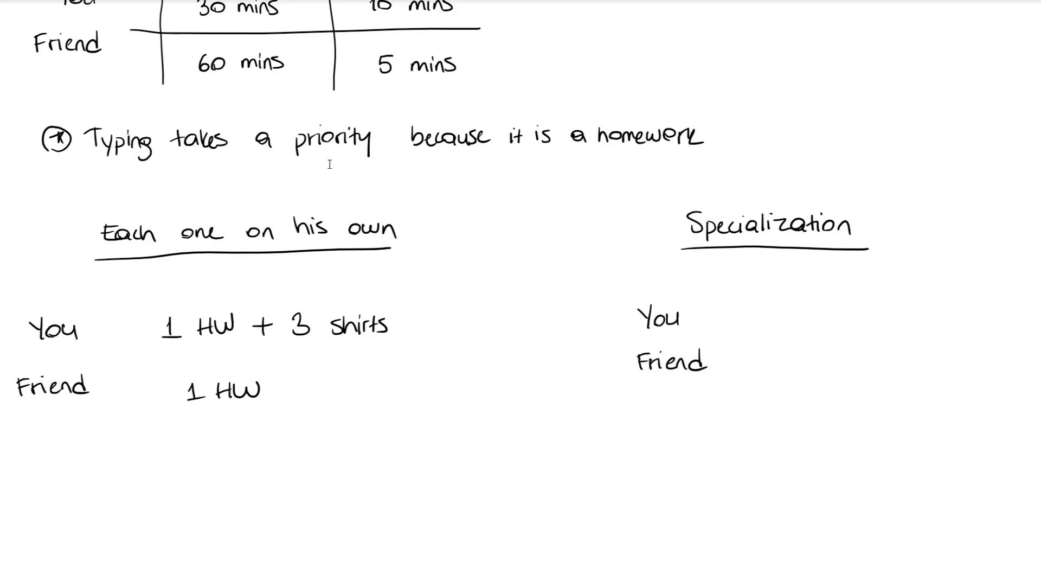
text(2 HWs)
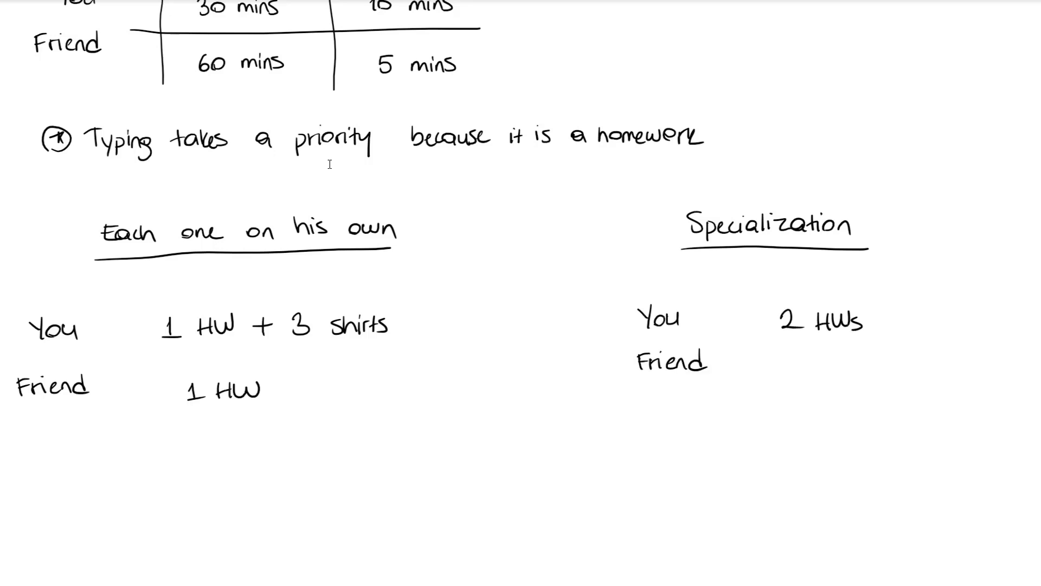
text(12 shirts)
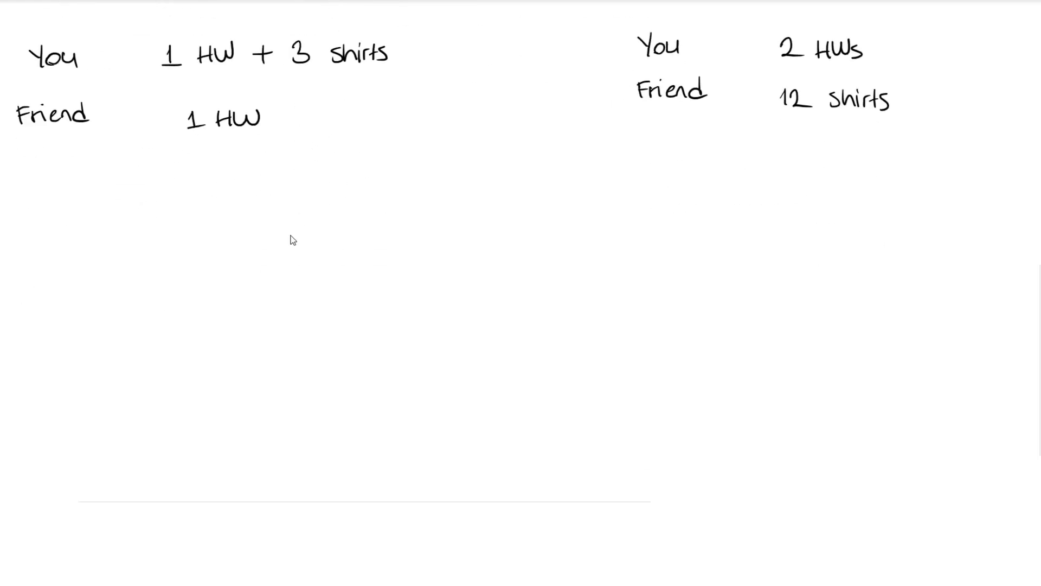
text(Total outp)
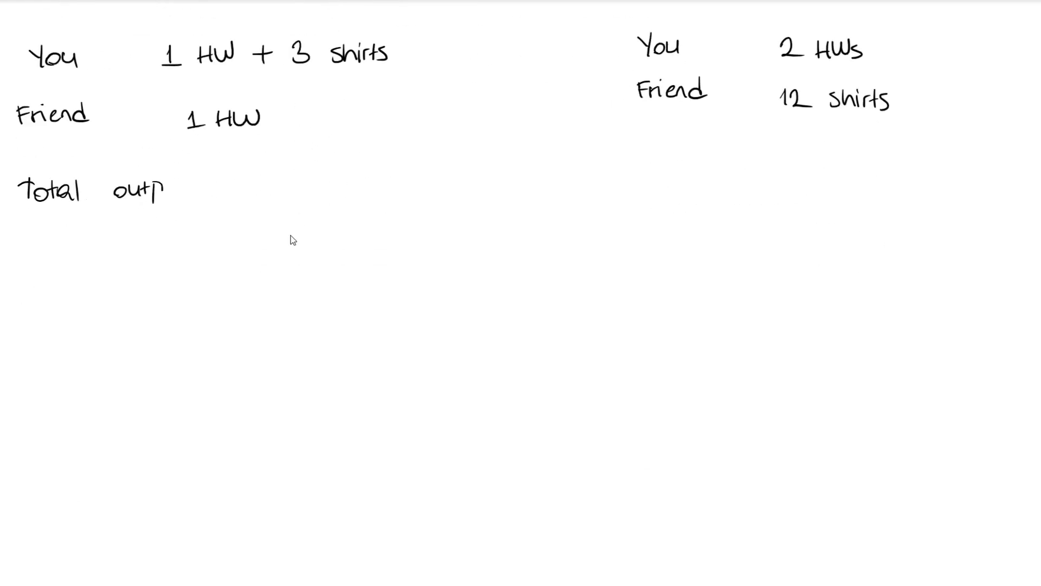
text(put: 2 HWs + 3 shirl)
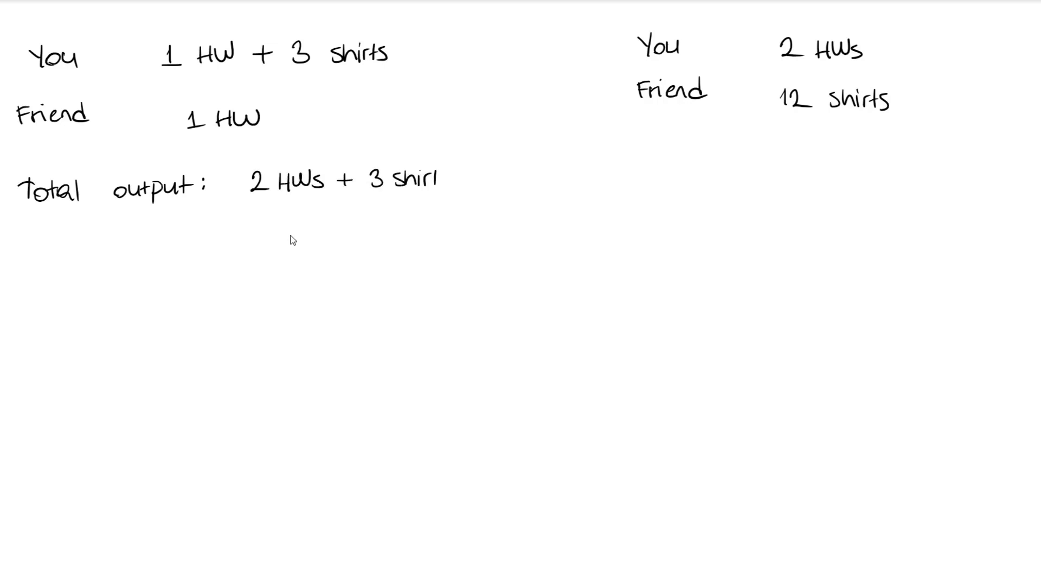
text(2 HWs + 1)
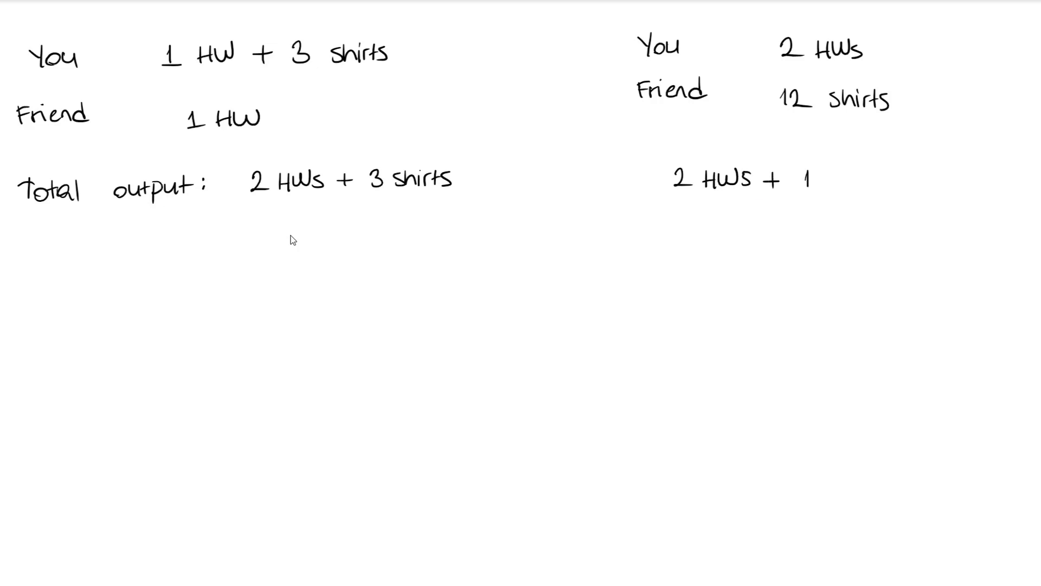
text(2 shirts)
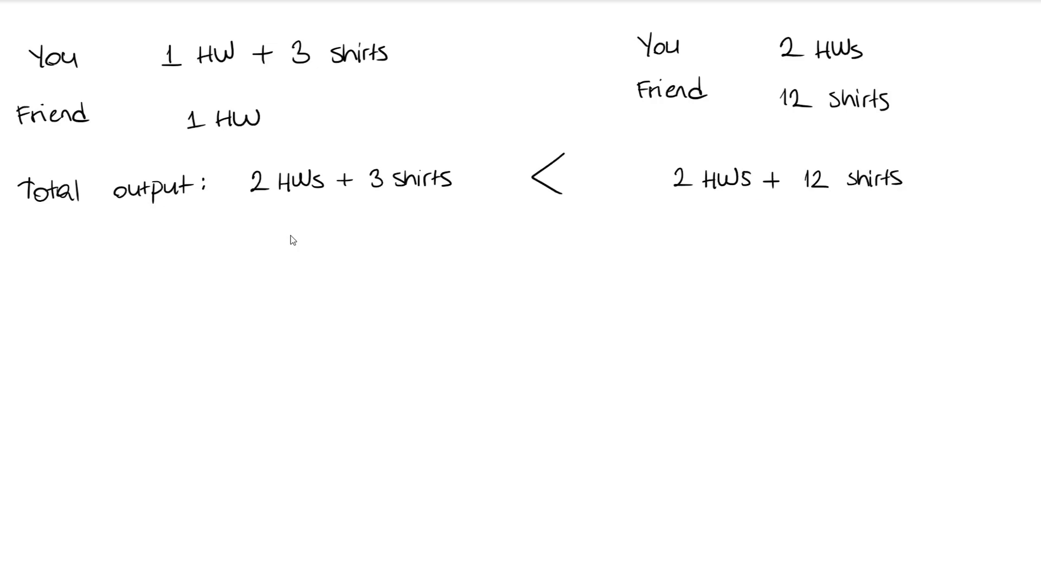
text(How does exchange make eac)
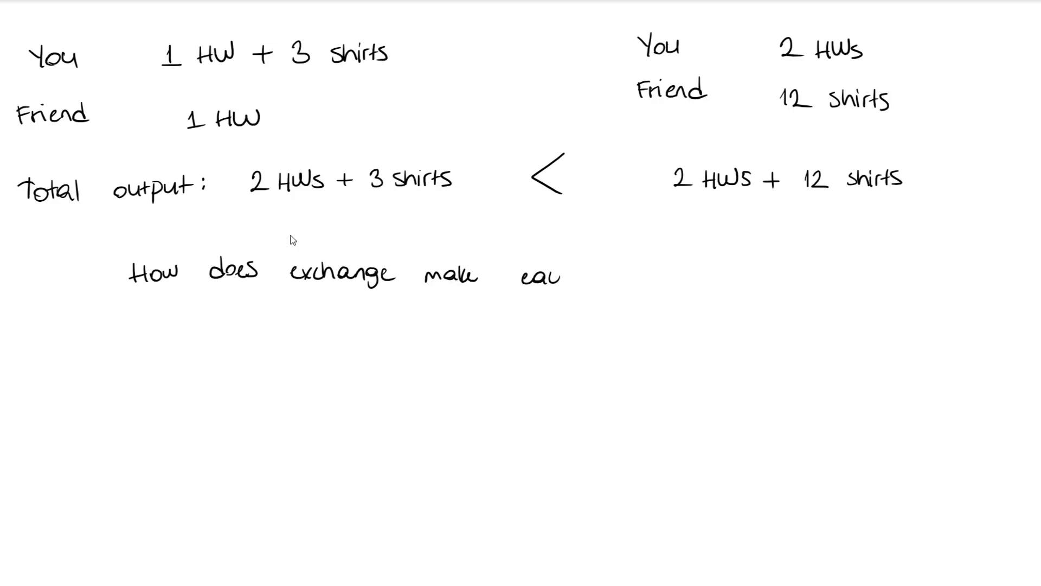
text(each one better off?)
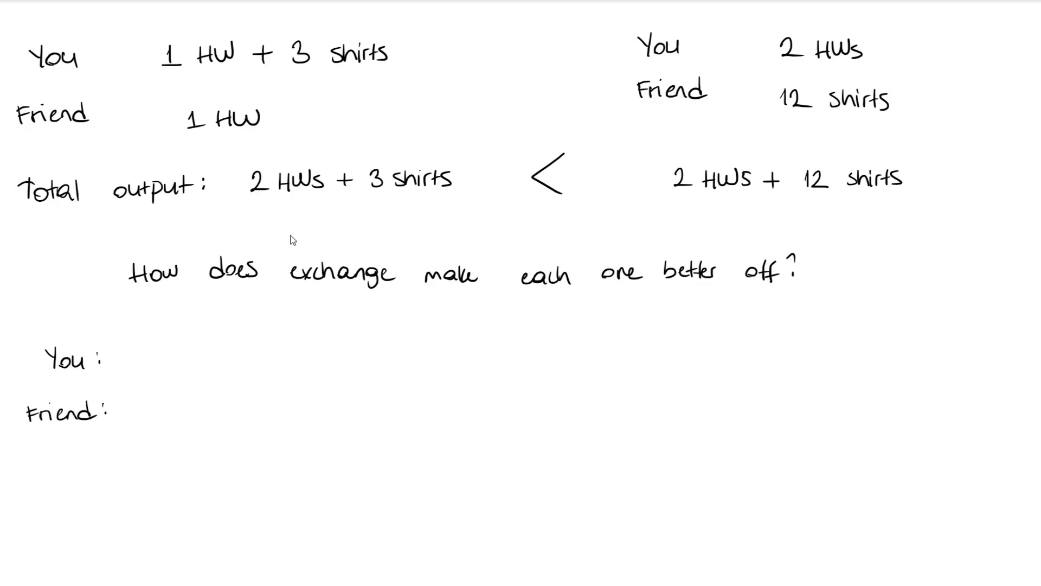
text(1 HW +)
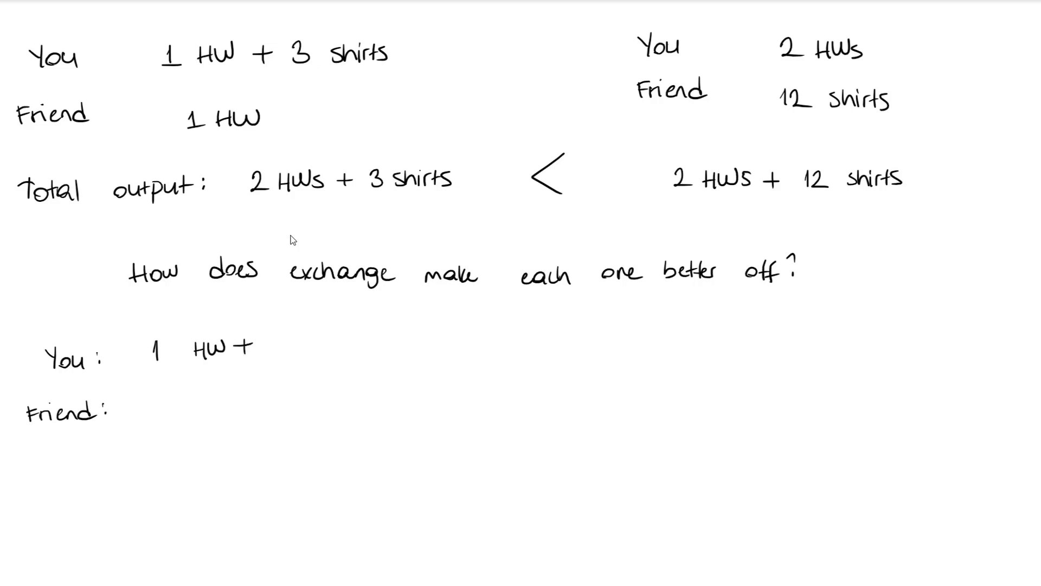
text(3 shirts)
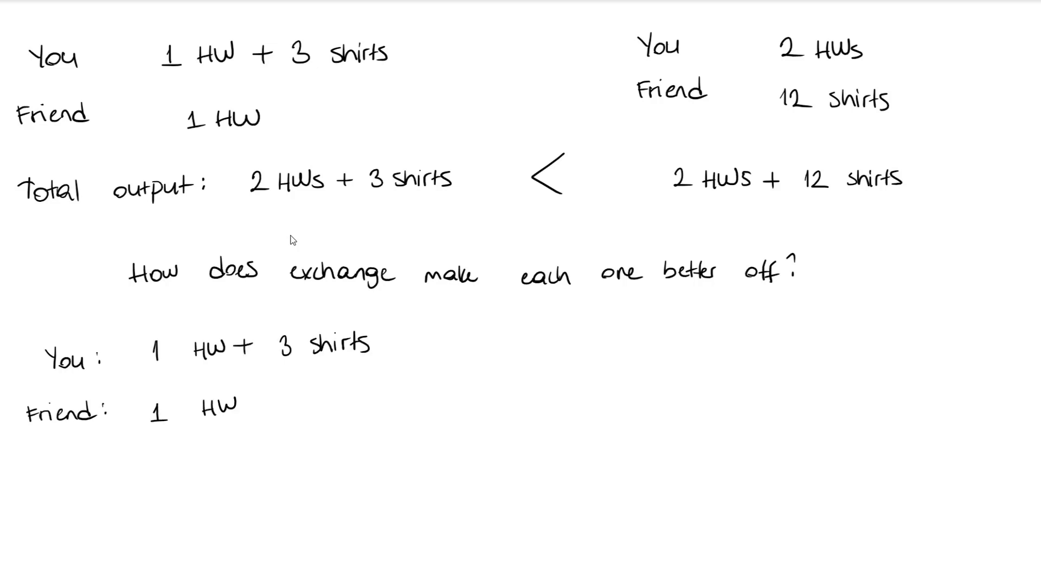
text(You: 1t)
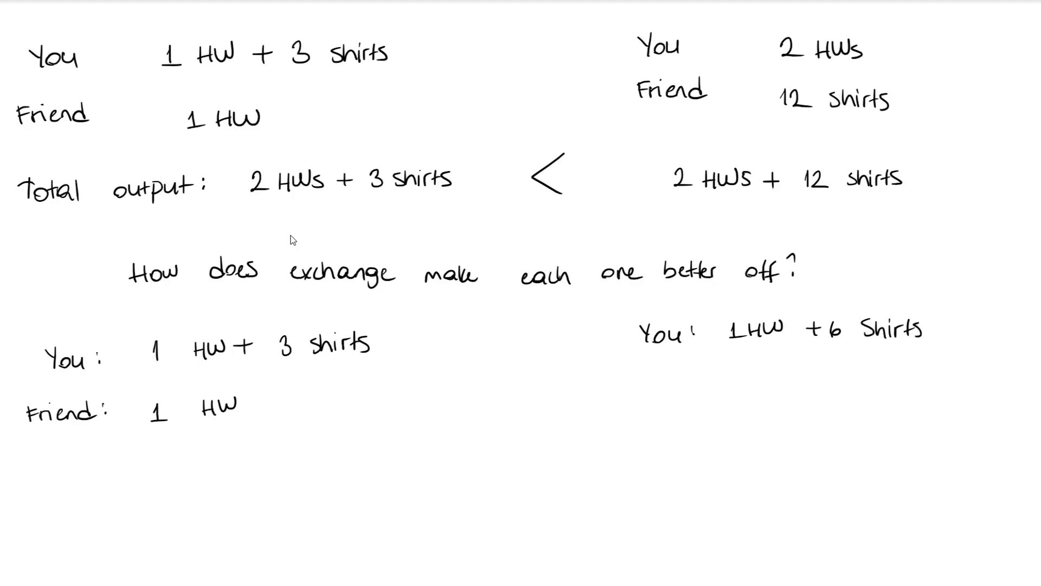
text(Friend: 1 HW + 6 shirts)
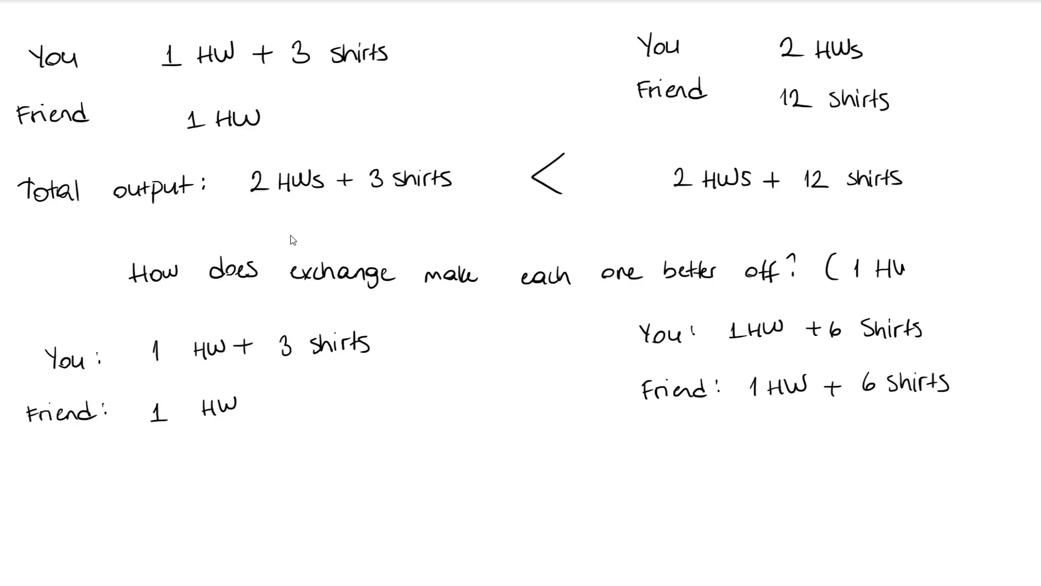
text(for 6 shirts))
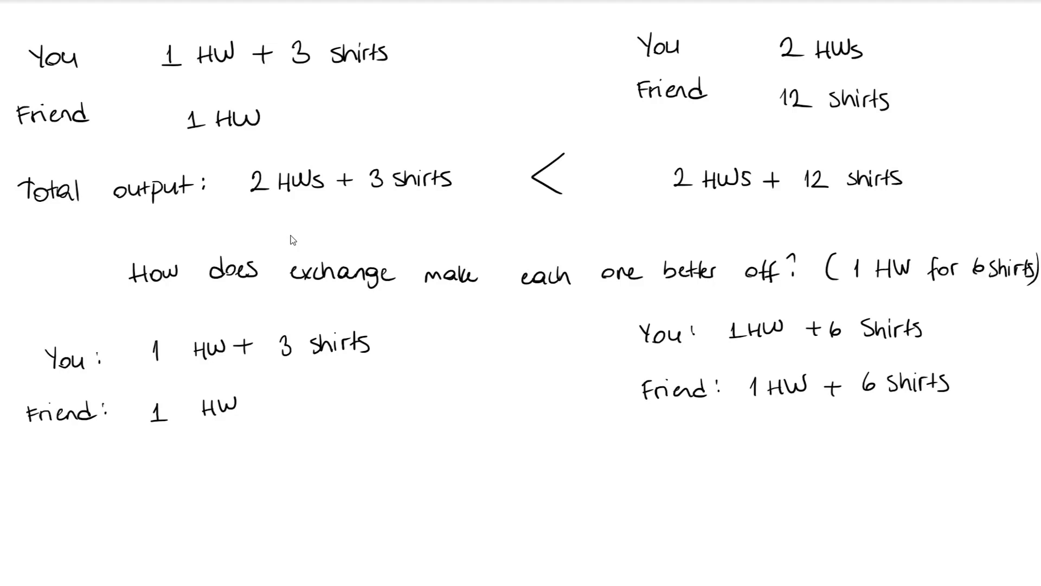